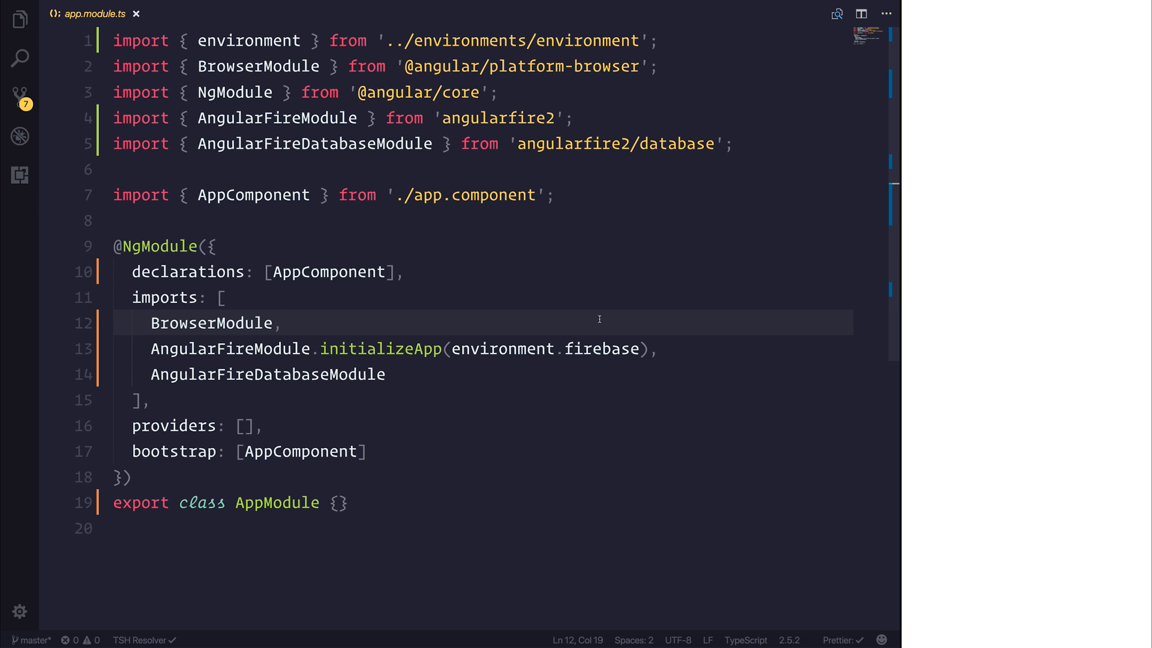
Step: Review environment.ts then environment.prod.ts under src/environments, comparing their firebase blocks
click(19, 20)
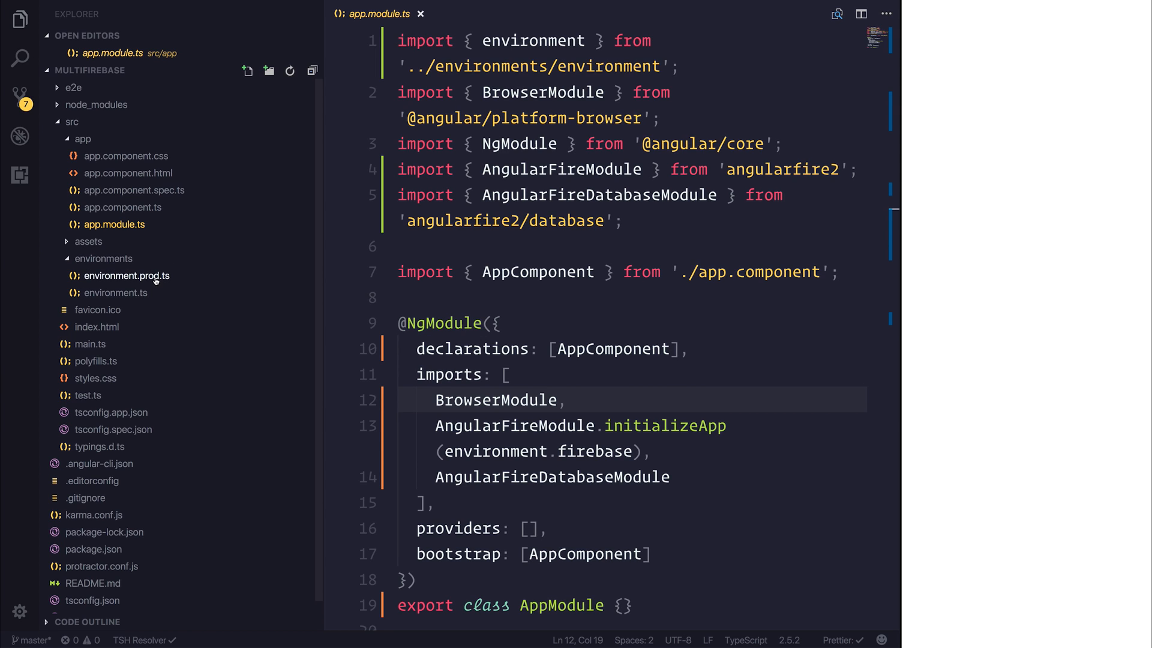
click(115, 293)
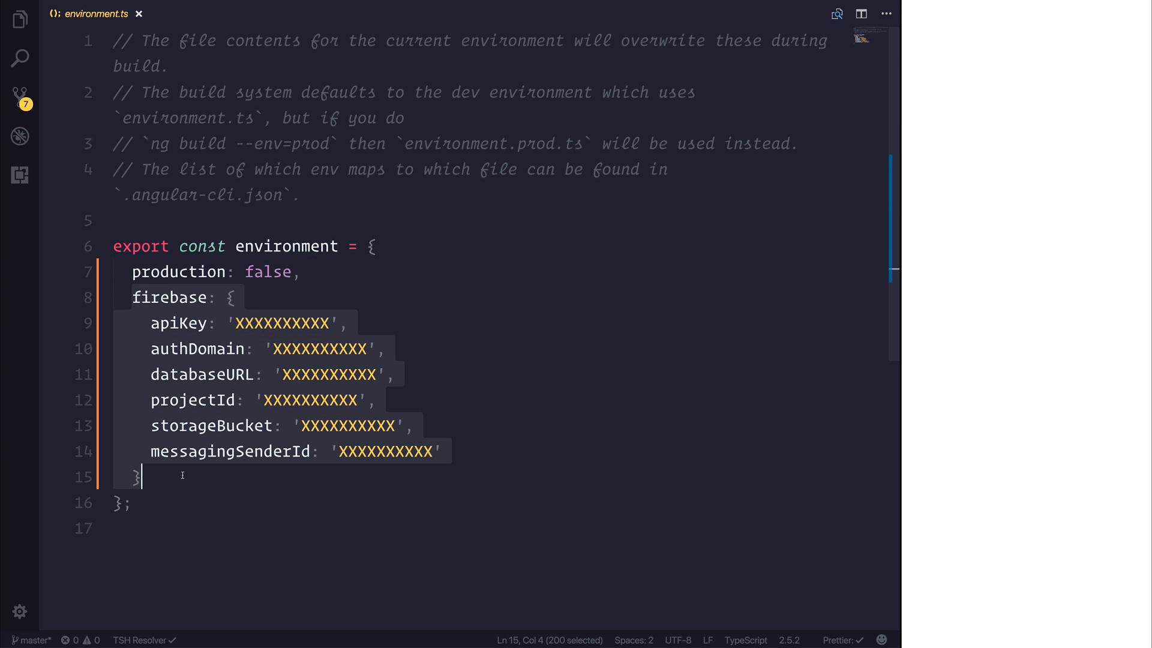
mouse_move(169, 296)
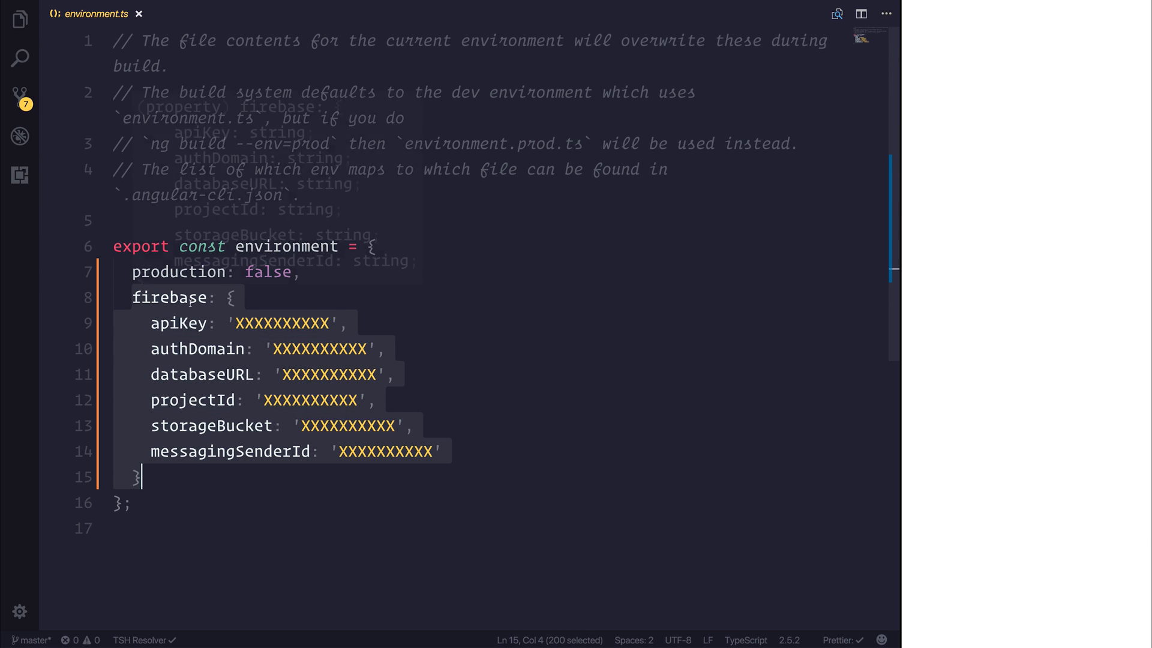
click(217, 348)
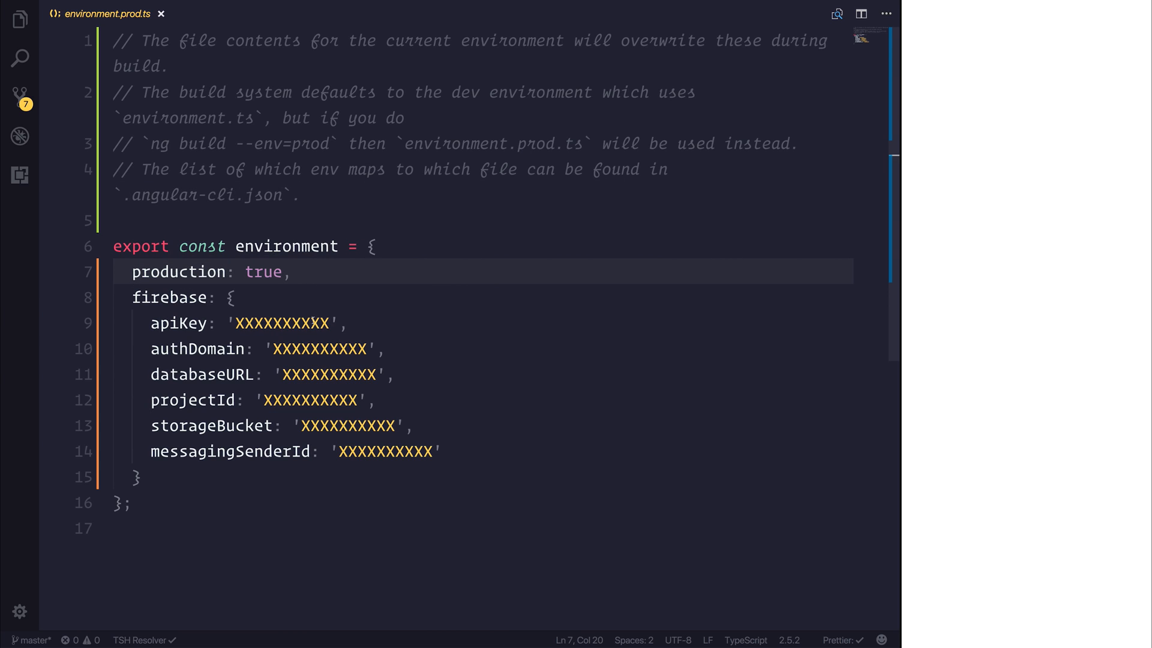
click(293, 272)
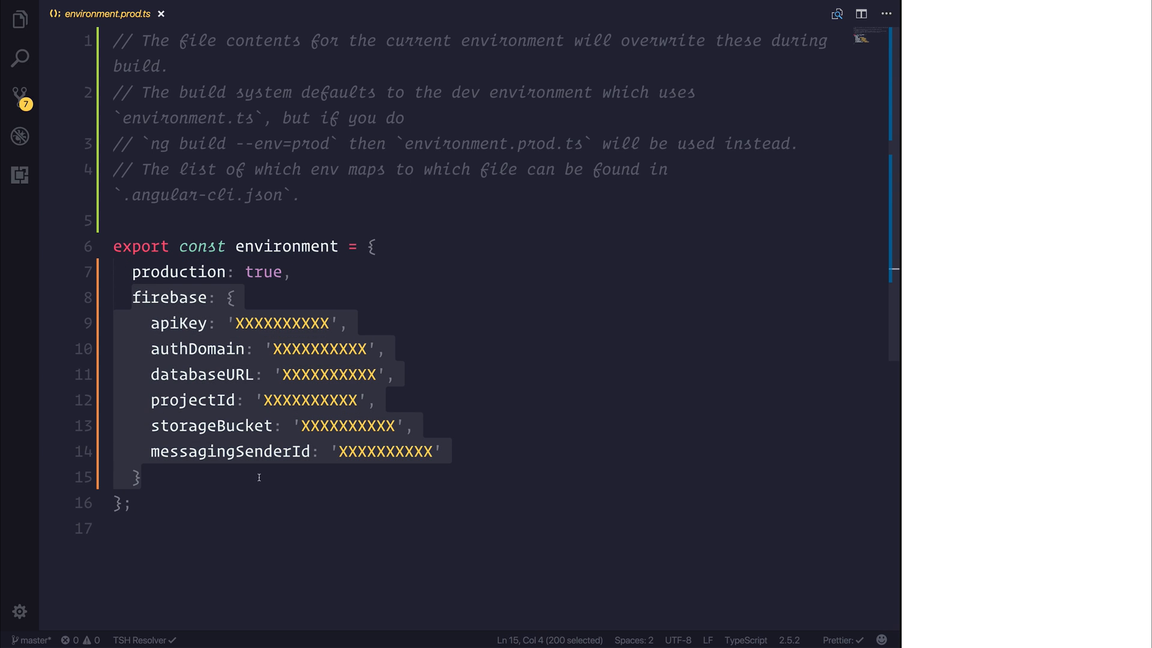
Step: Reopen app.module.ts from src/app in the Explorer
click(19, 20)
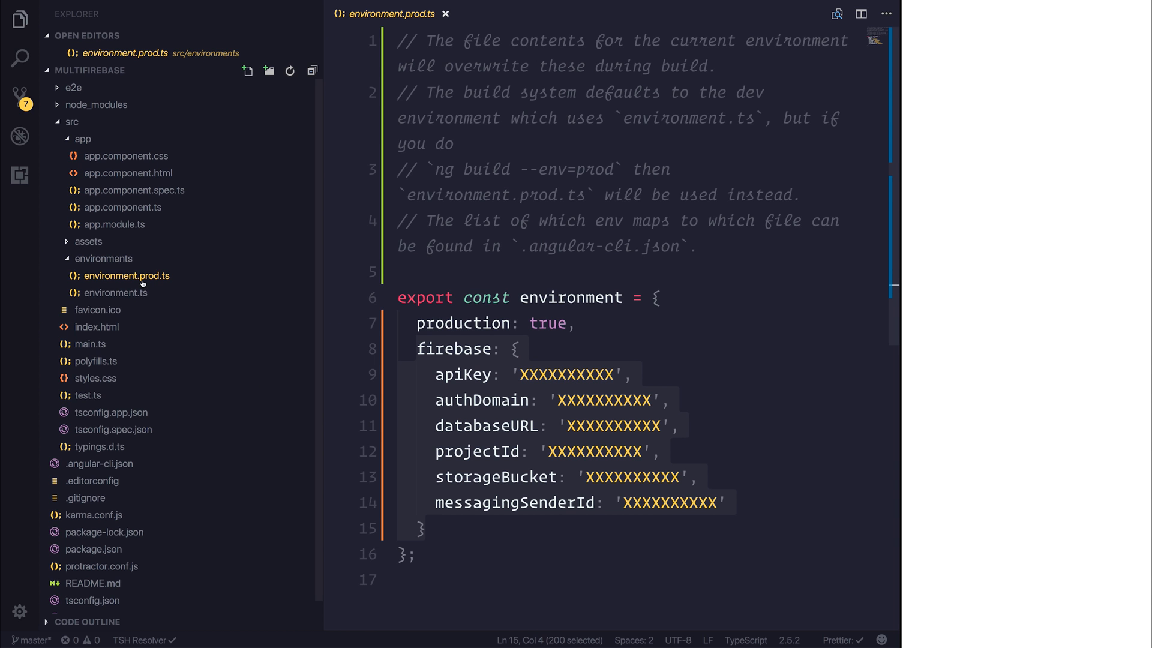
mouse_move(128, 276)
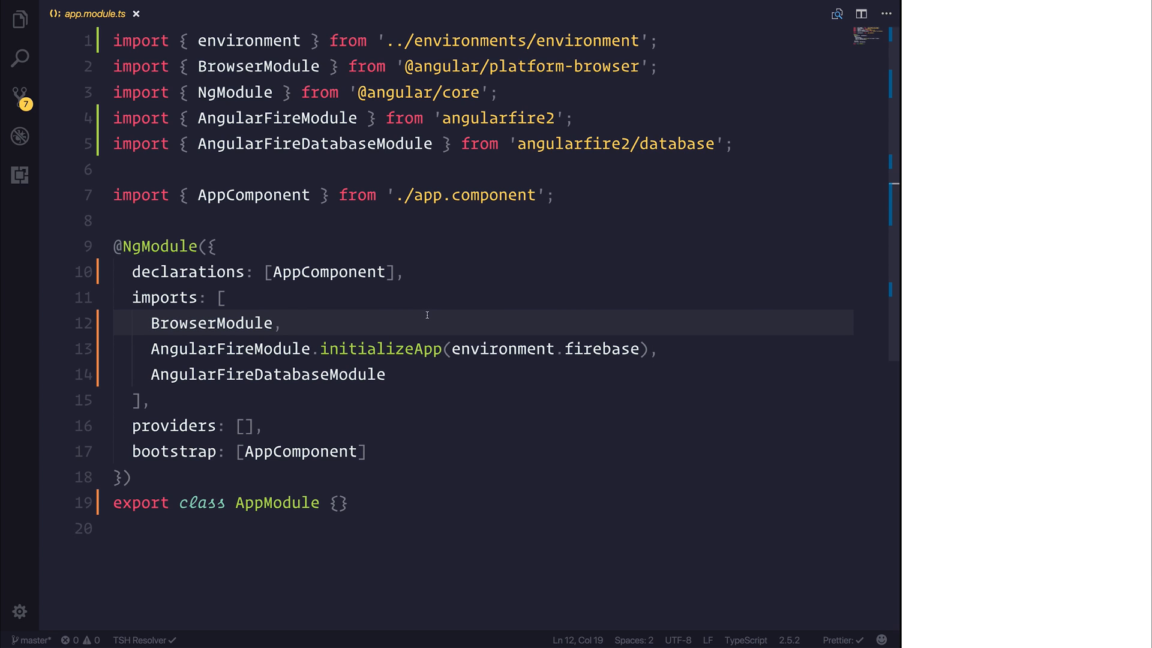
double_click(266, 374)
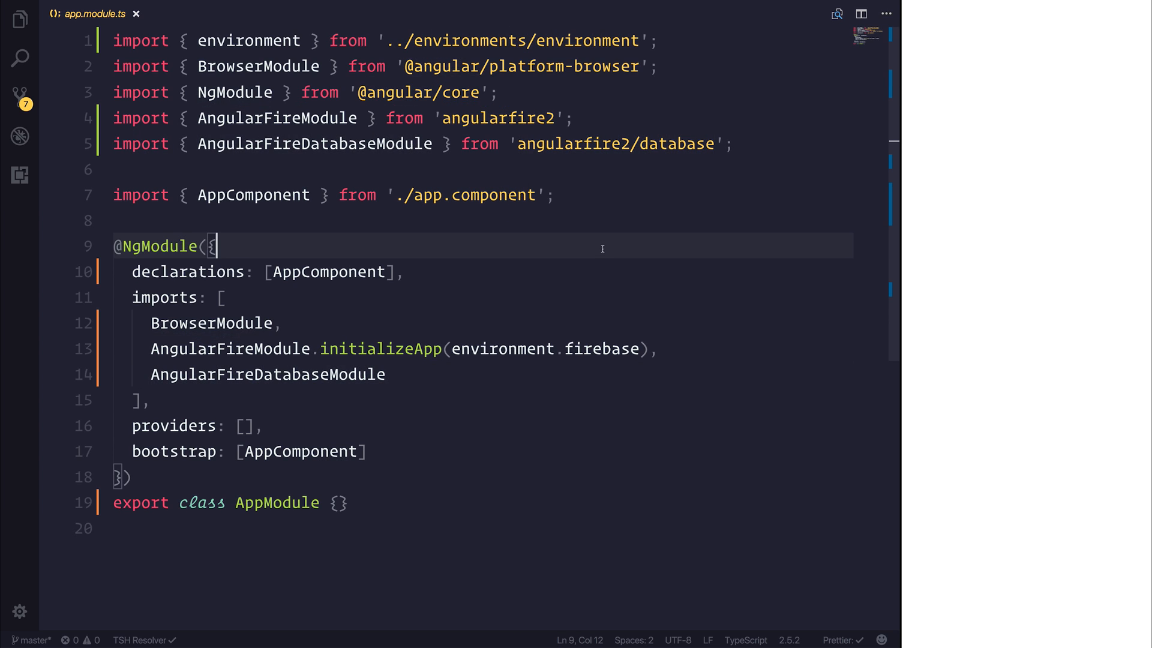
Step: Inject private af: AngularFire and declare currentEnv: FirebaseObjectObservable<string>
click(103, 14)
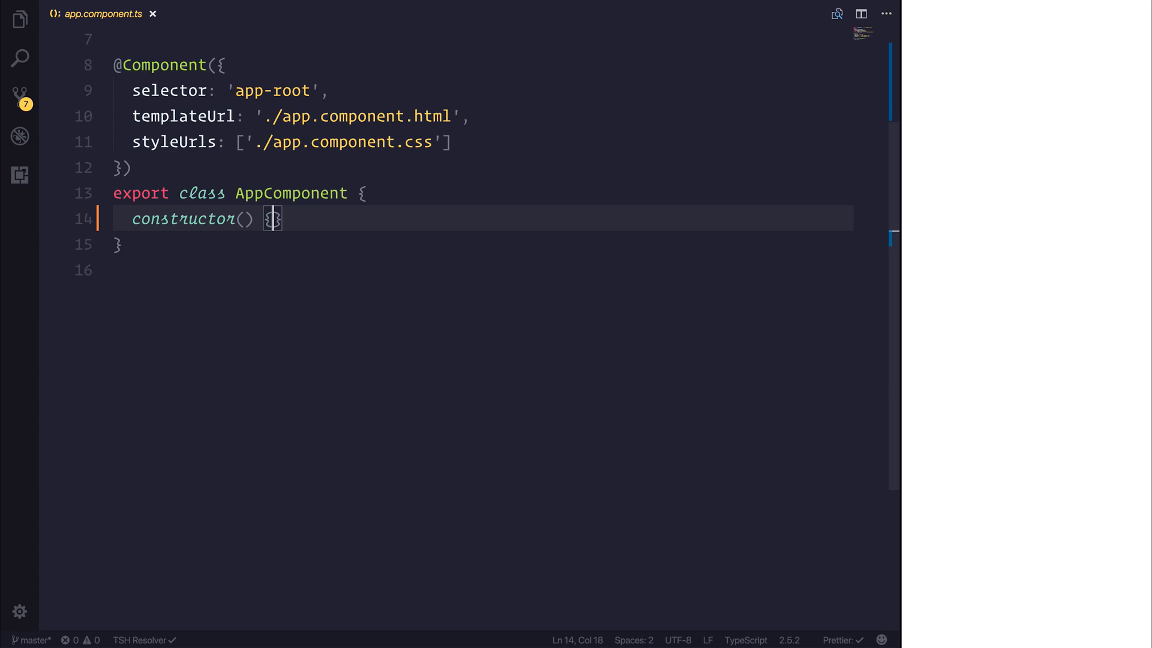
text(private)
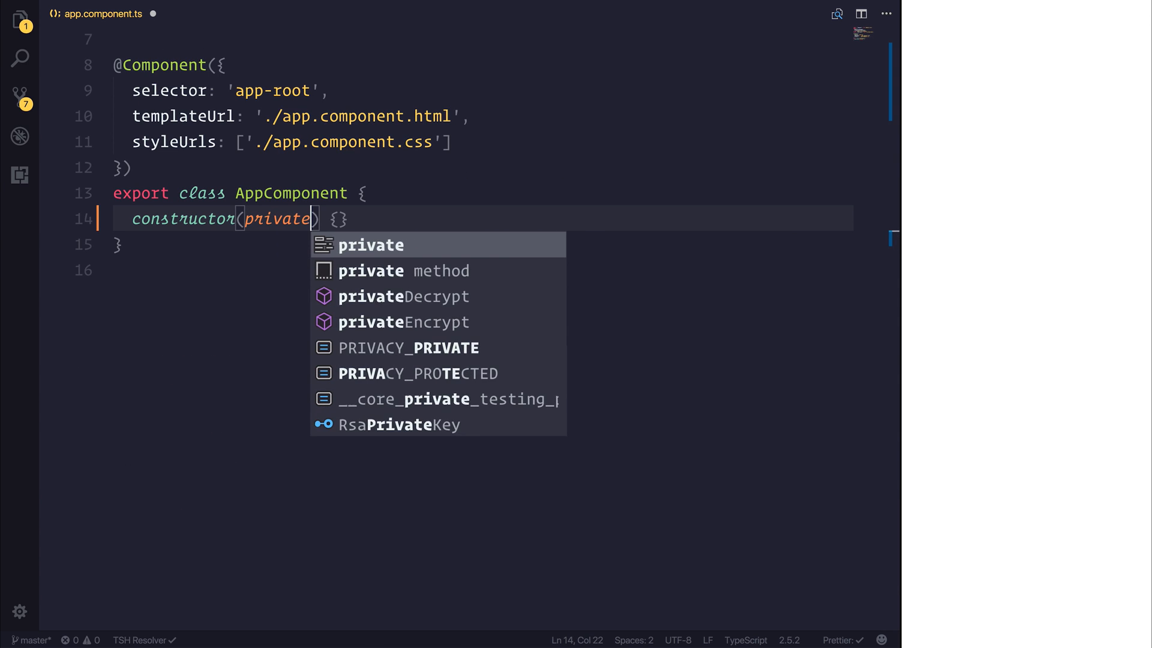
text(af: AngularFireDatabase)
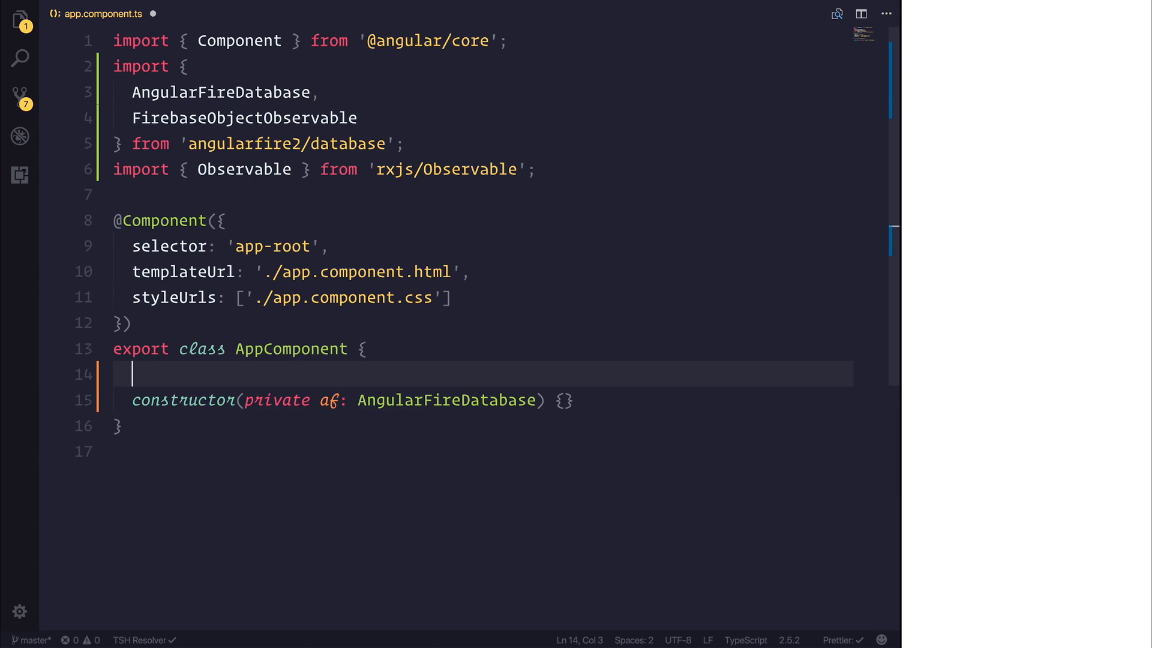
text(currentEnv)
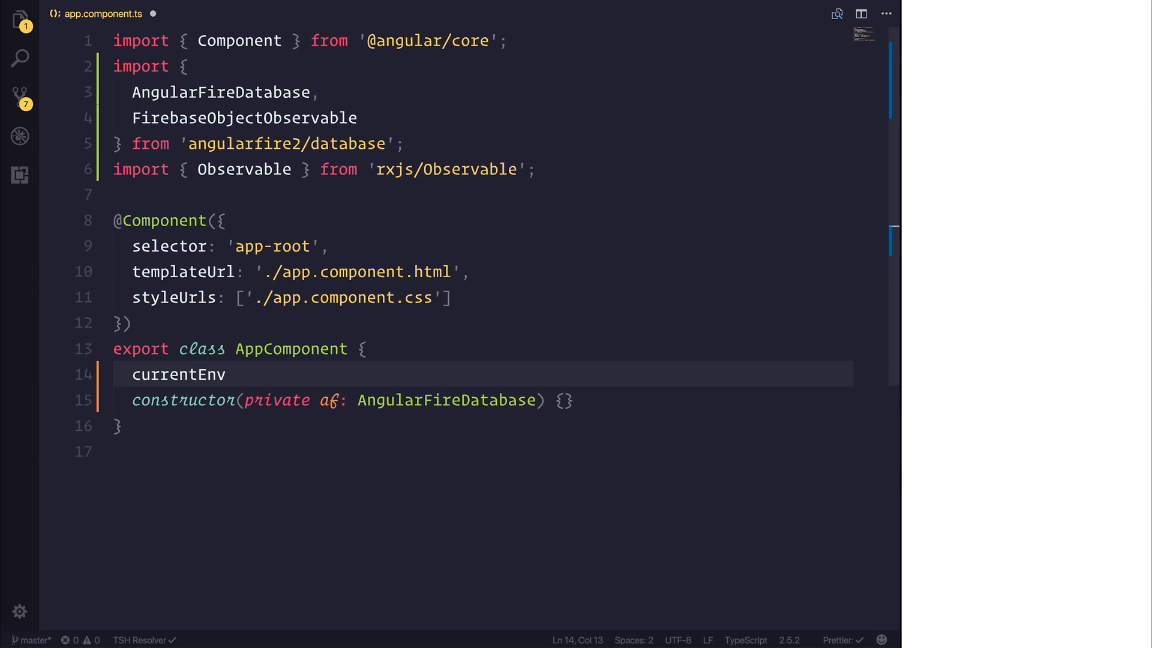
text(: FirebaseObjectObservable)
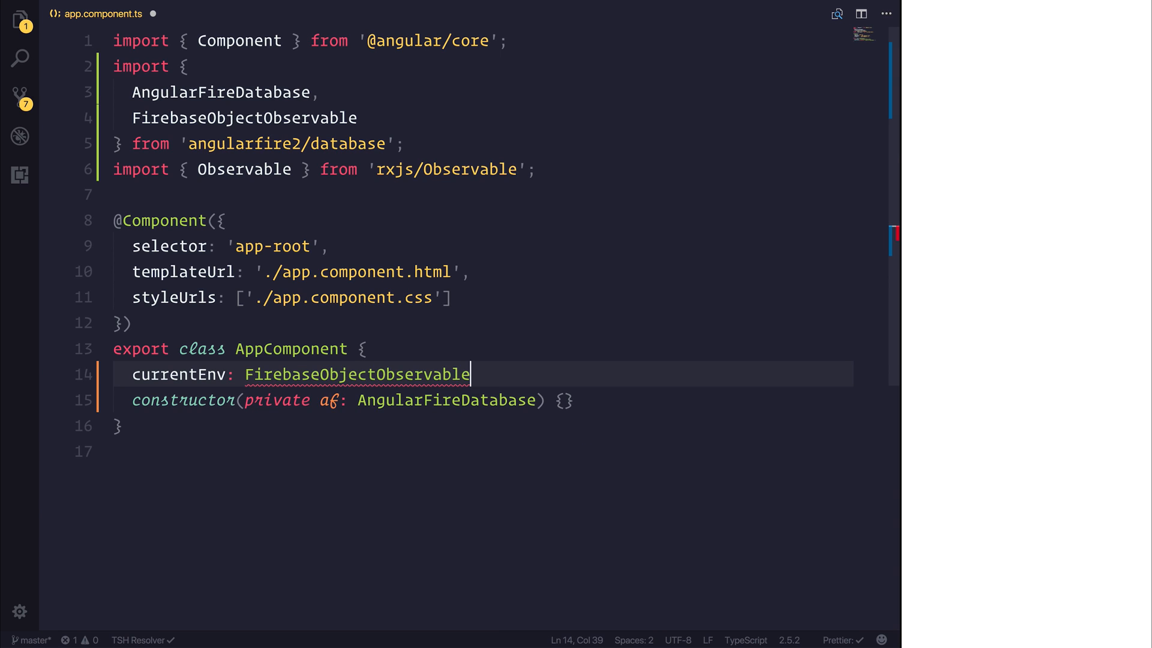
text(<string>;)
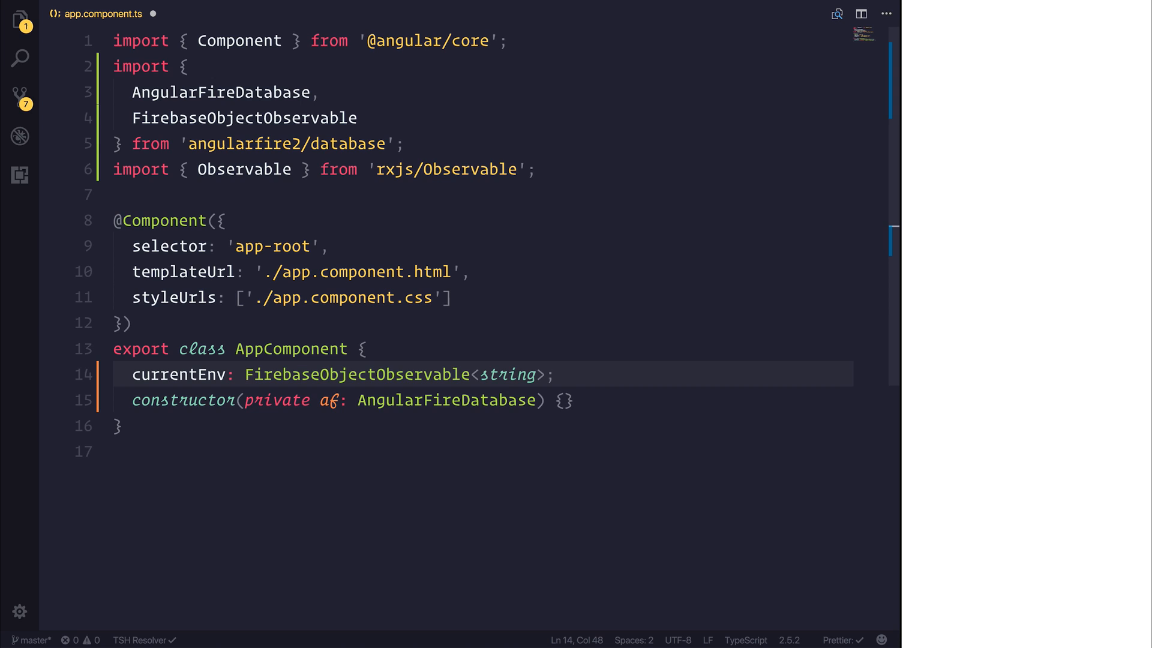
Step: Assign this.currentEnv = this.af.object('environment'); in the constructor
text(this)
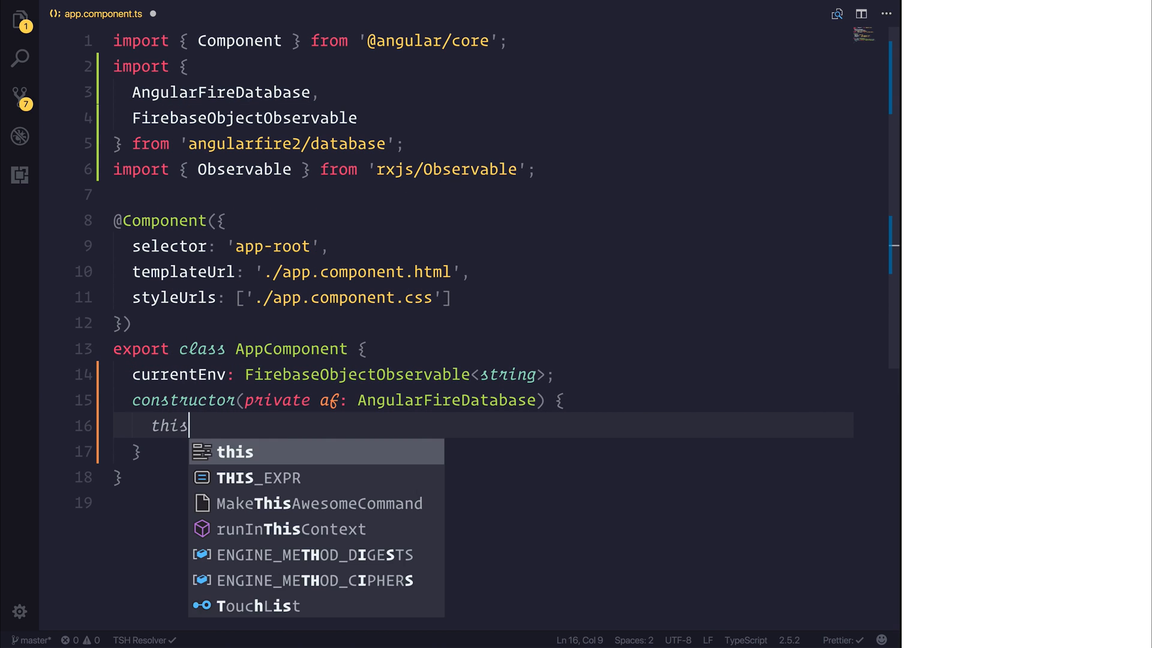
text(.currentEnv =)
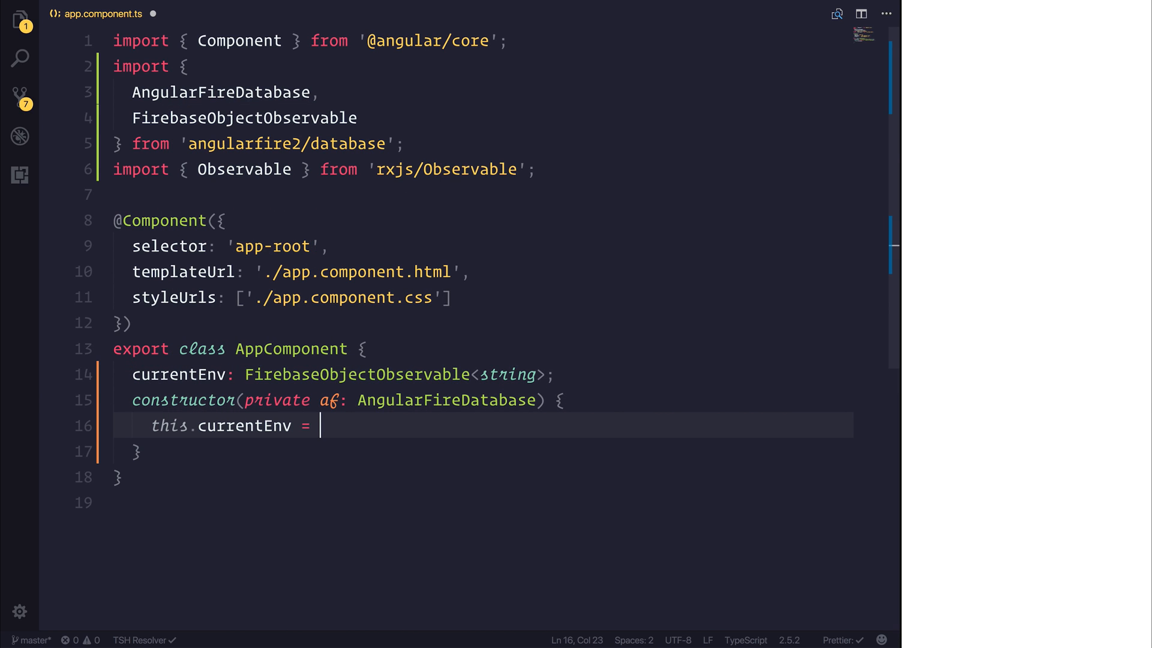
text(this.af)
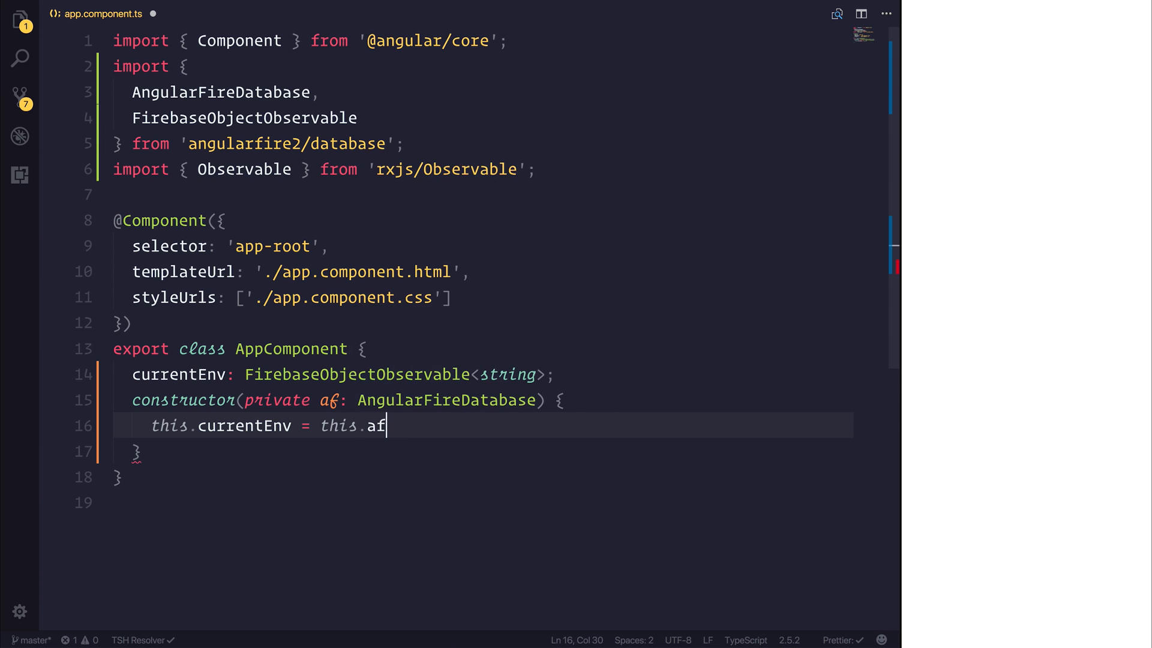
text(.object())
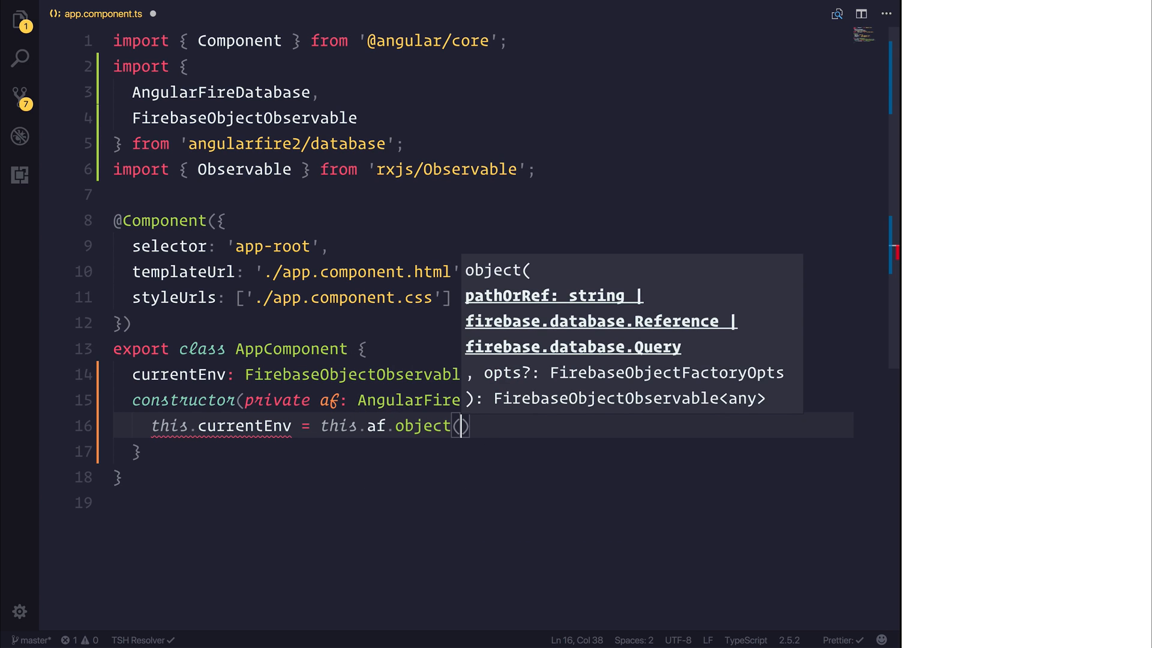
text('environment')
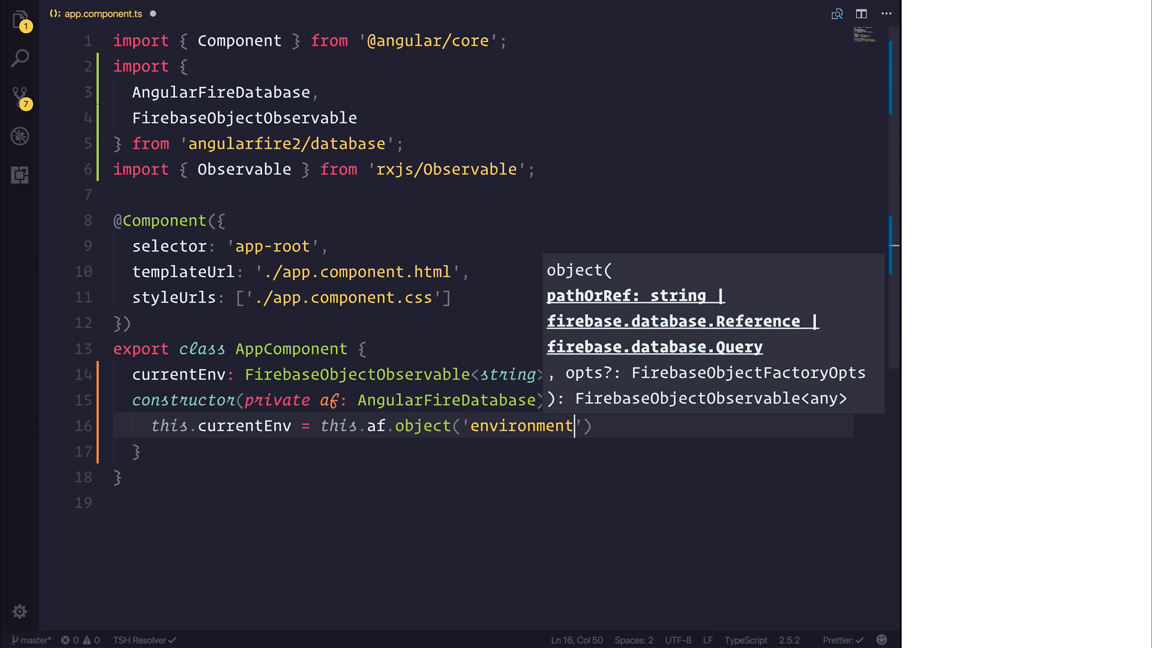
text(;)
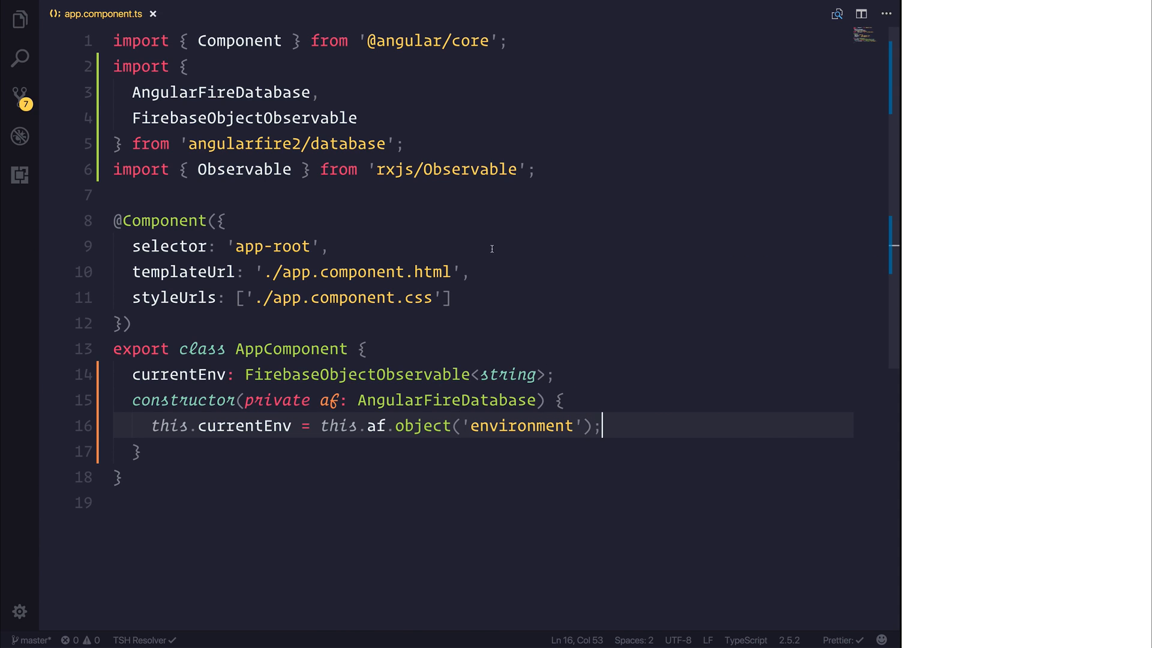
key(ctrl+p)
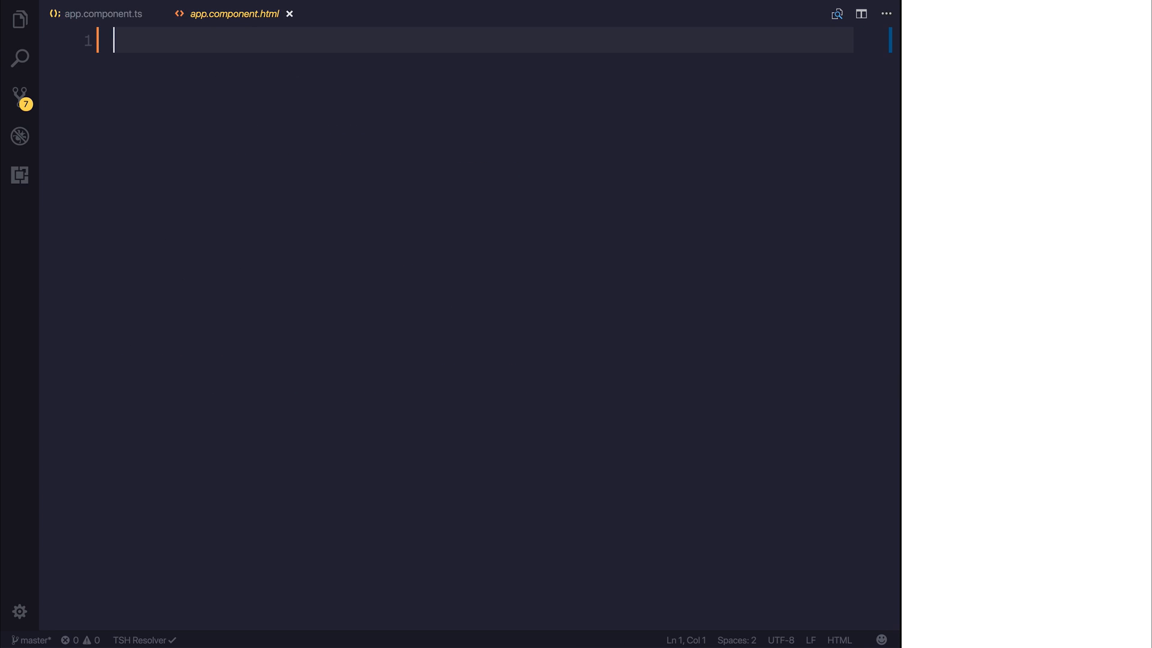
Step: Write the <p> line 'You are currently running in {{currentEnv | async}}'
text(<p></p>)
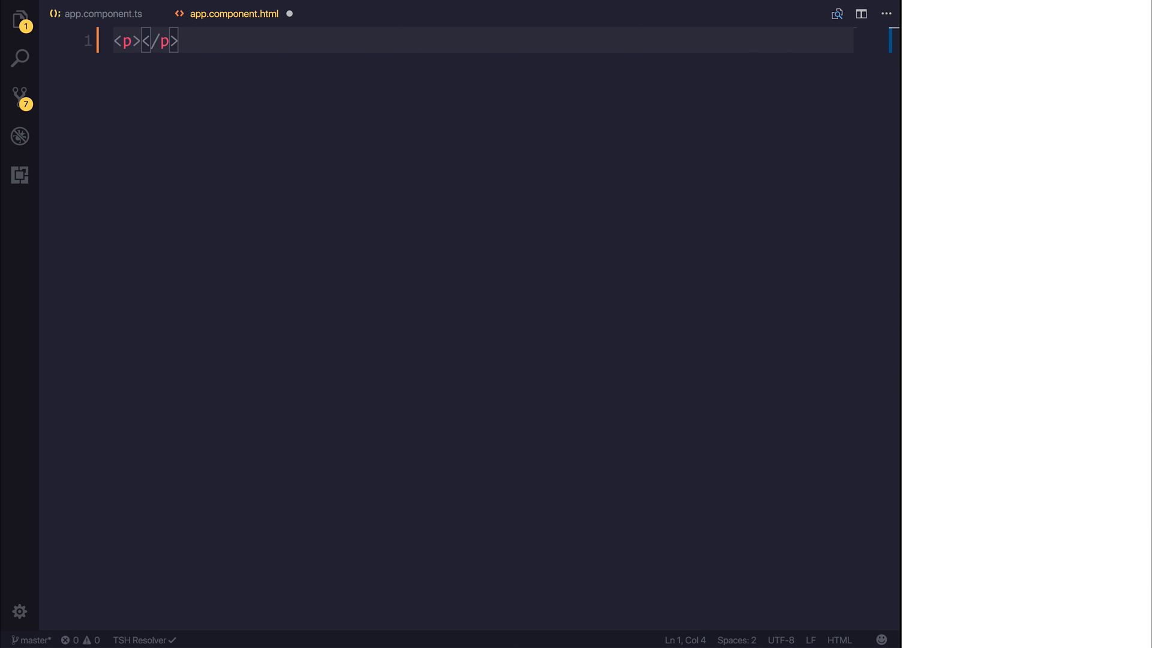
text(You are currentl)
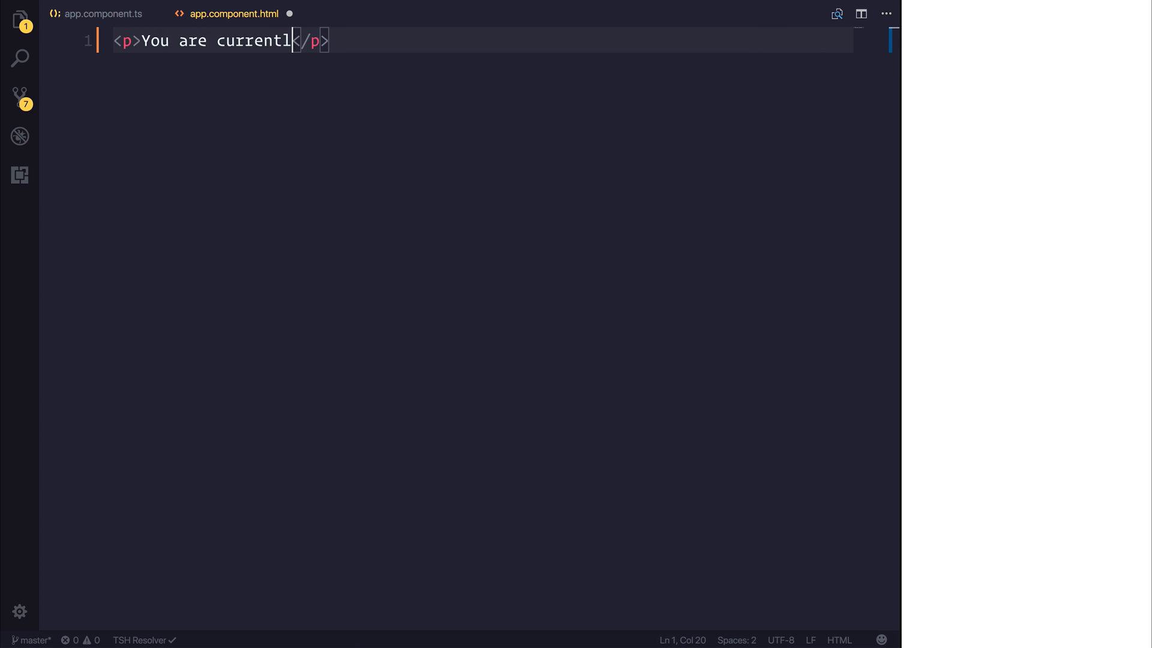
text(y running in {{currentEnv)
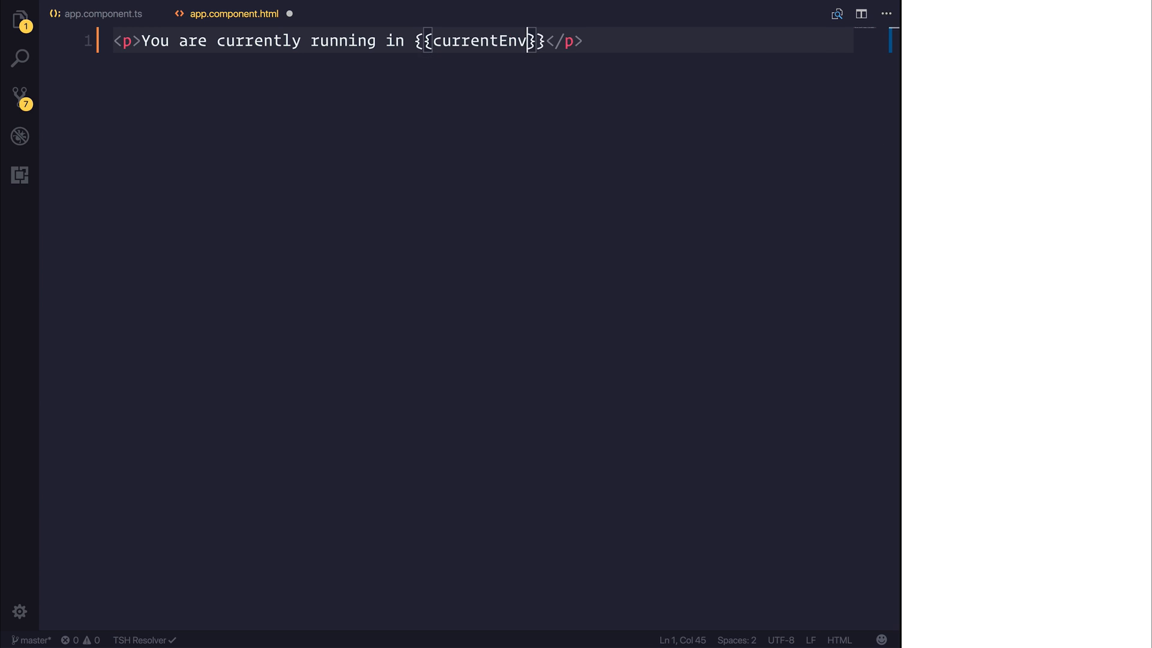
text(| async)
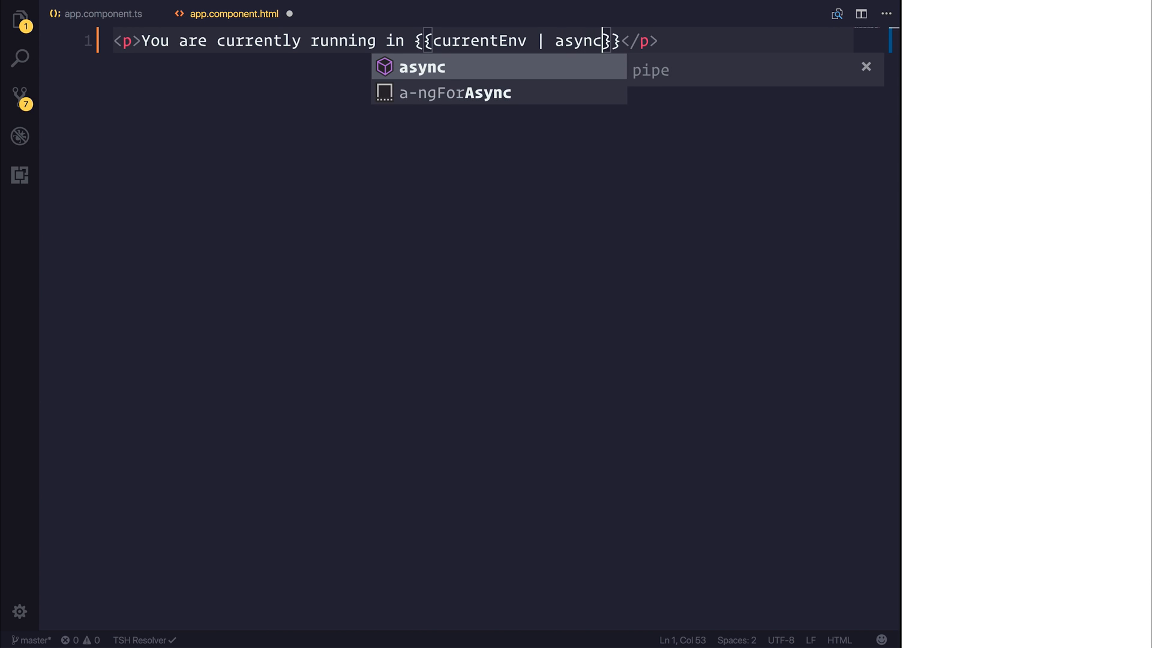
Step: Rename the property to currentEnv$ and finish the template with (currentEnv$ | async).$value mode
click(103, 13)
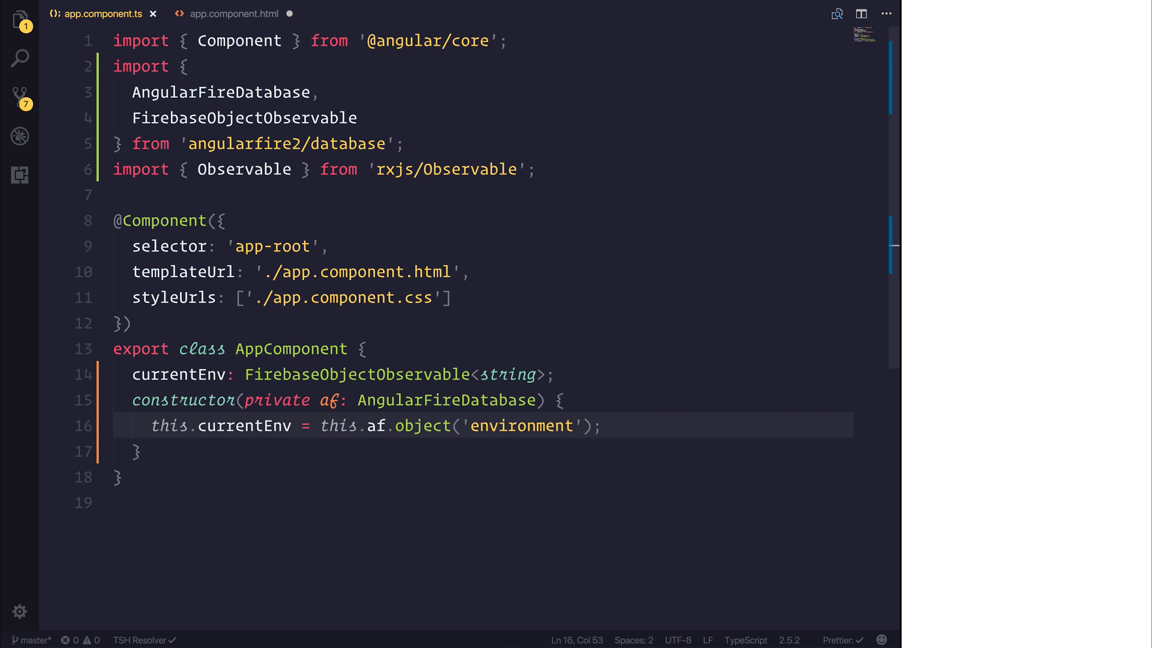
text($)
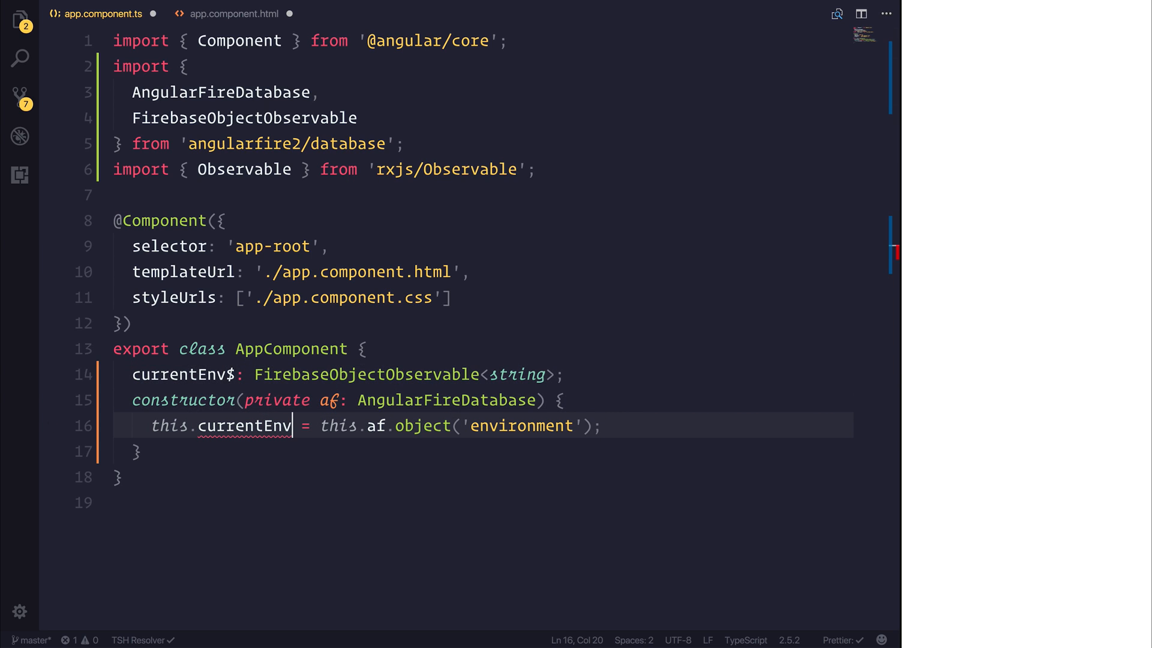
click(234, 14)
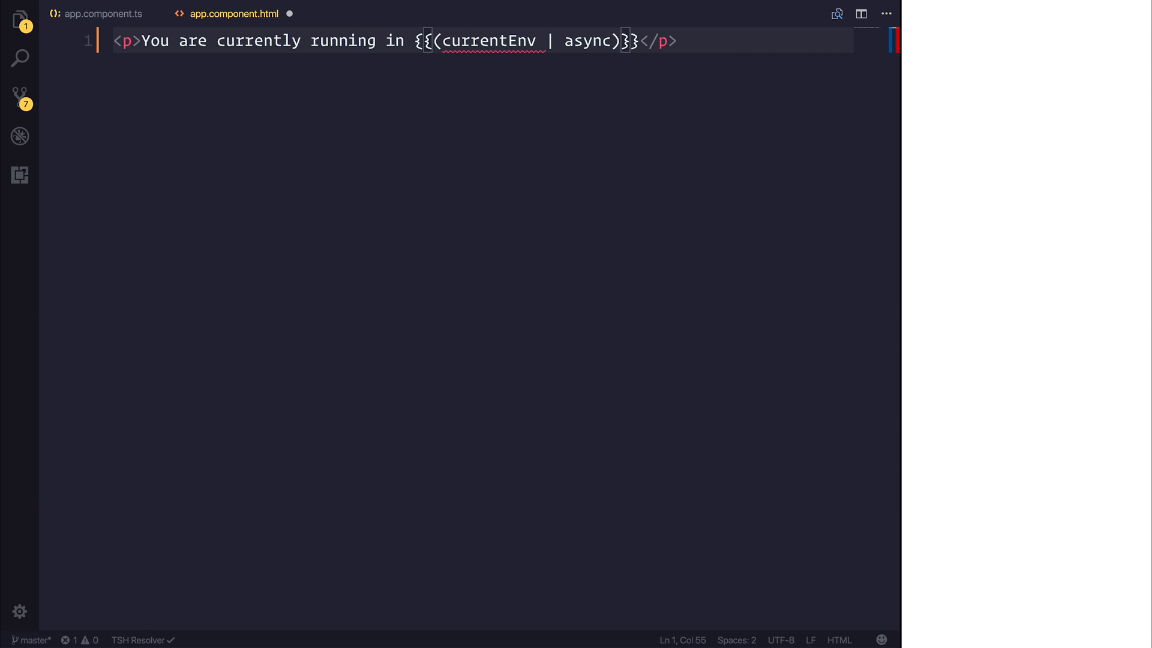
text(.$value)
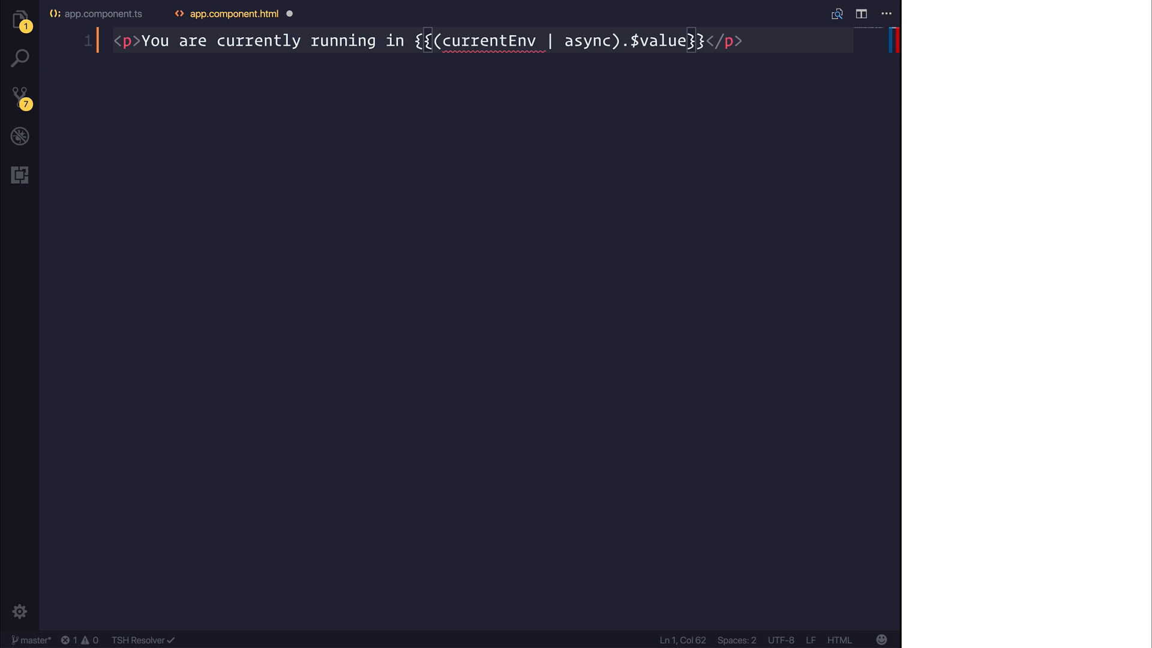
text(mode.)
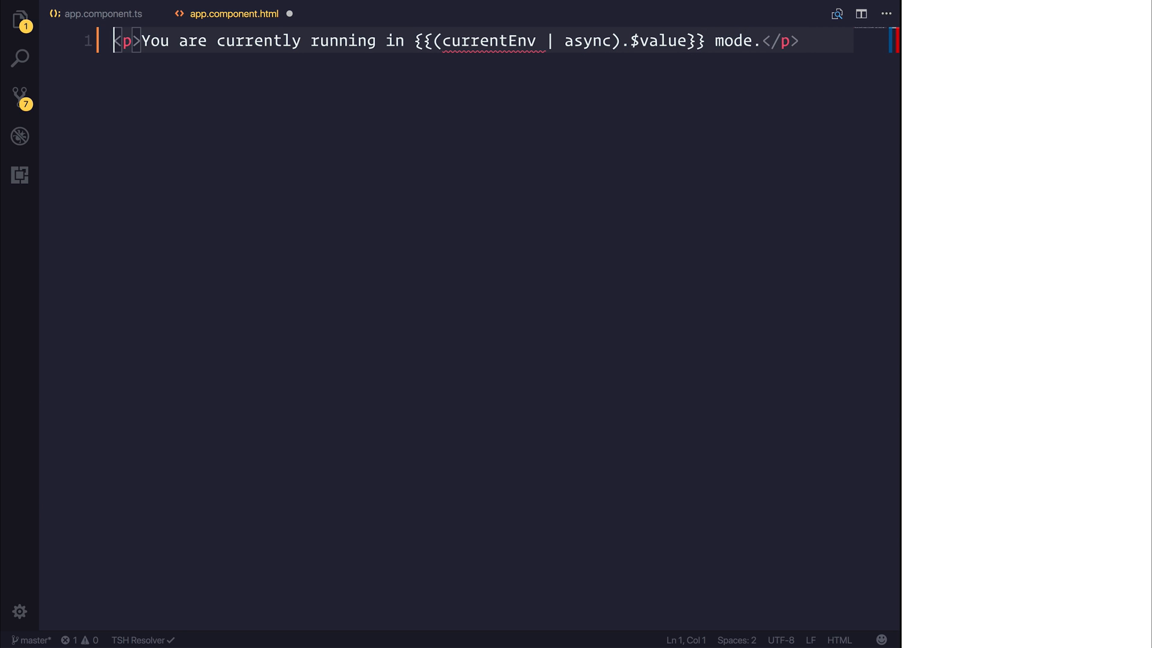
text($)
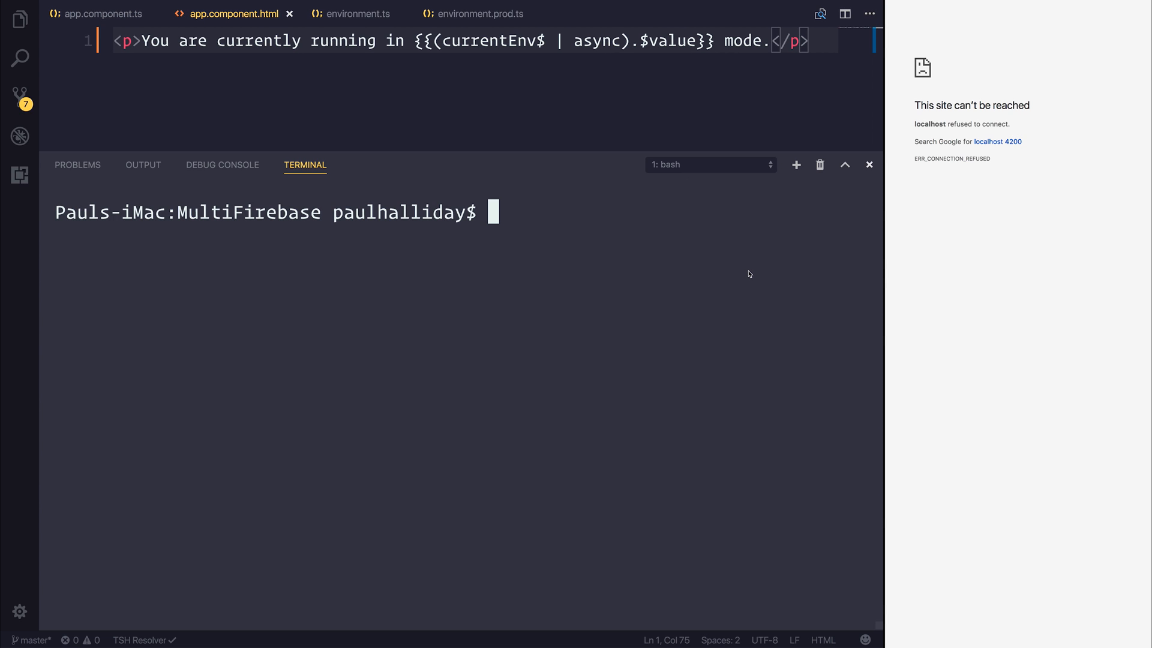
Step: Run ng serve in the terminal and view the 'Production mode' message in the preview
text(ng s)
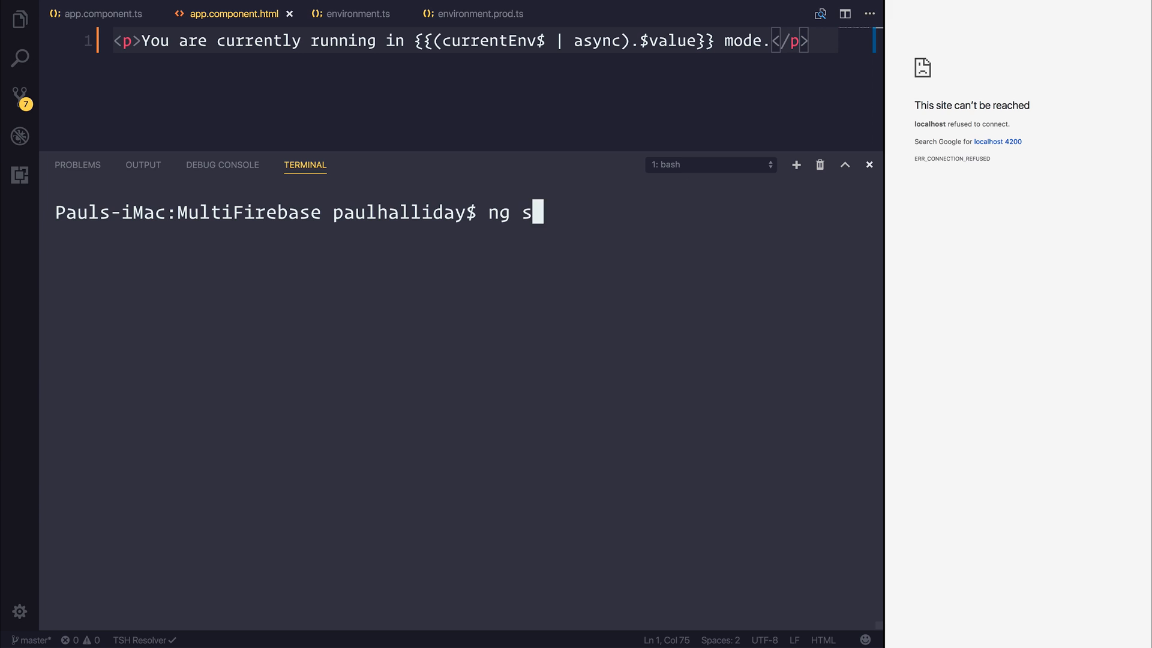
text(erve)
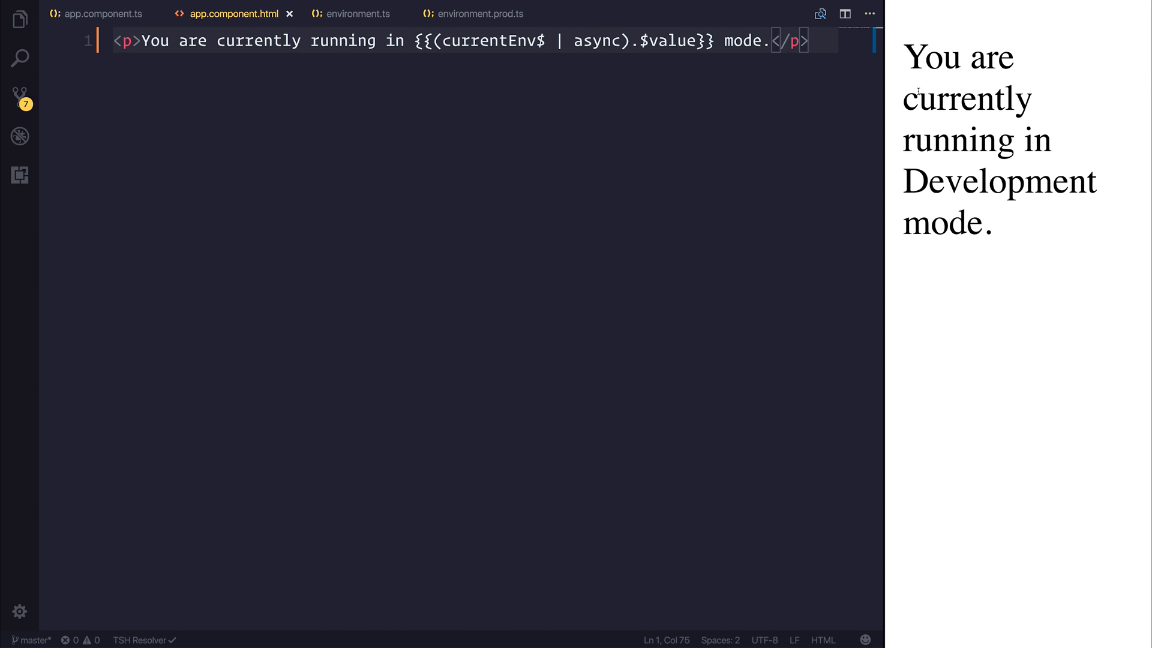
mouse_move(671, 340)
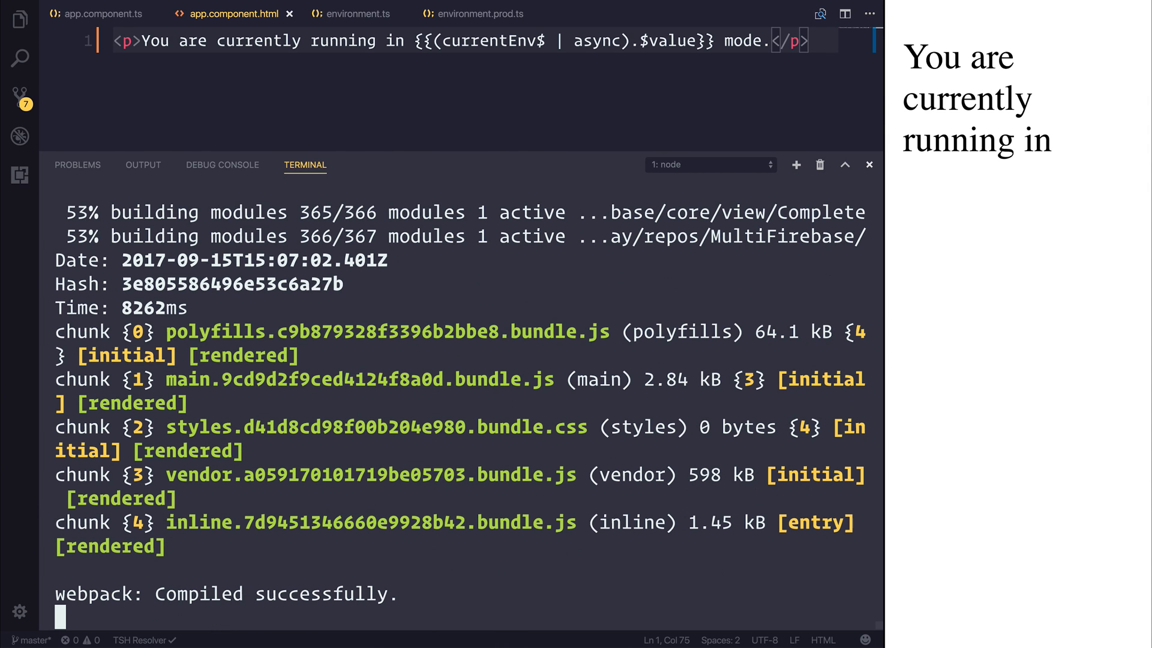
click(869, 165)
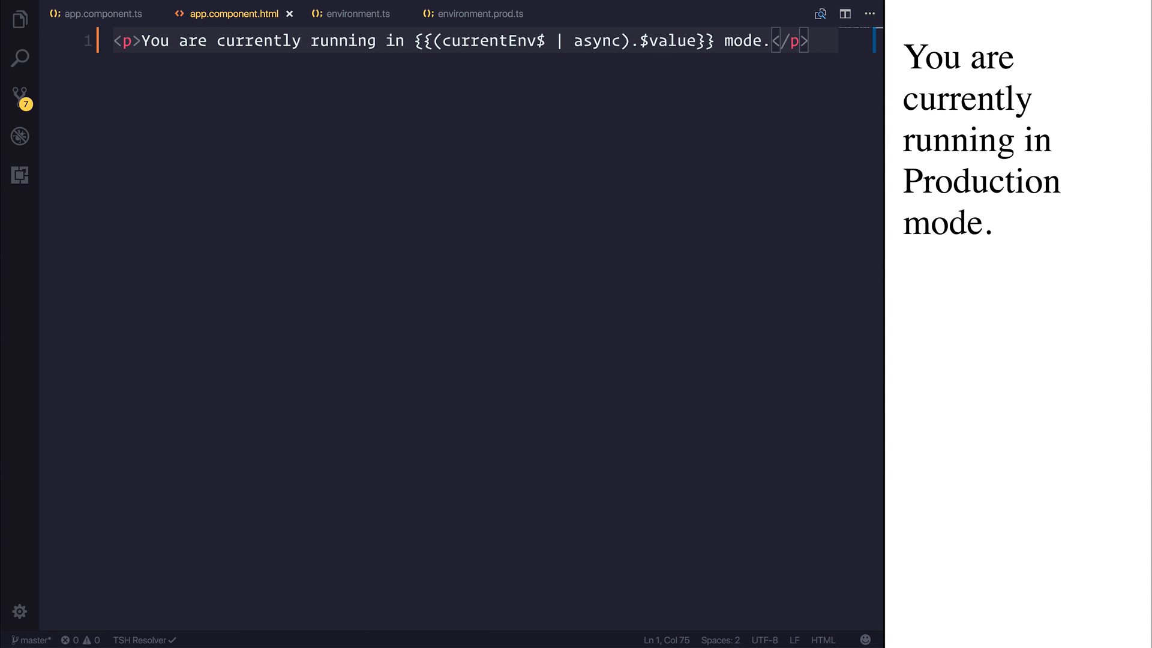